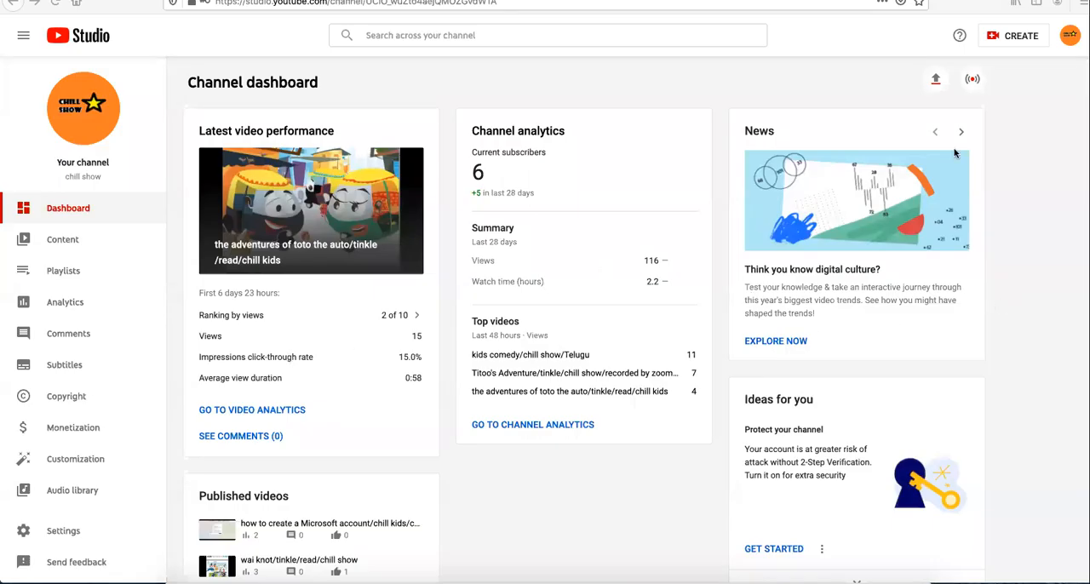
{"action": "mouse_move", "coordinate": [100, 390]}
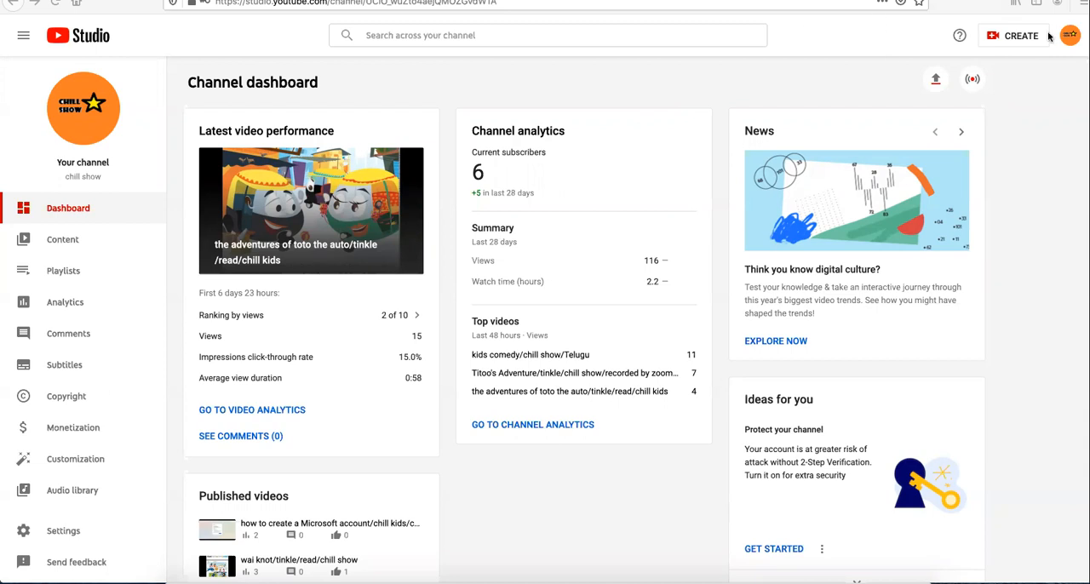
- Choose Upload videos from the CREATE menu
{"action": "left_click", "coordinate": [1012, 35]}
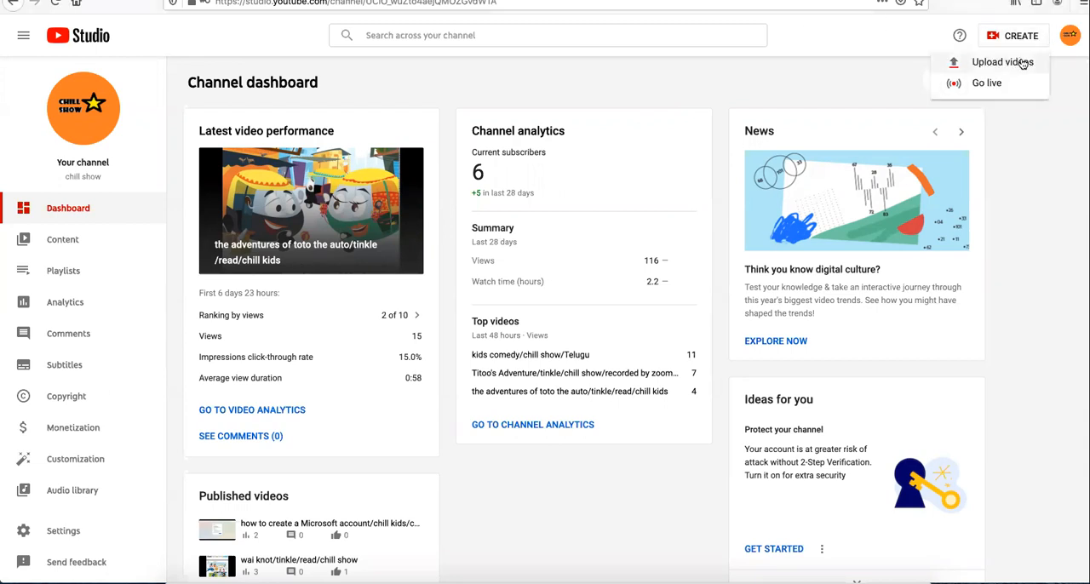
{"action": "left_click", "coordinate": [1003, 62]}
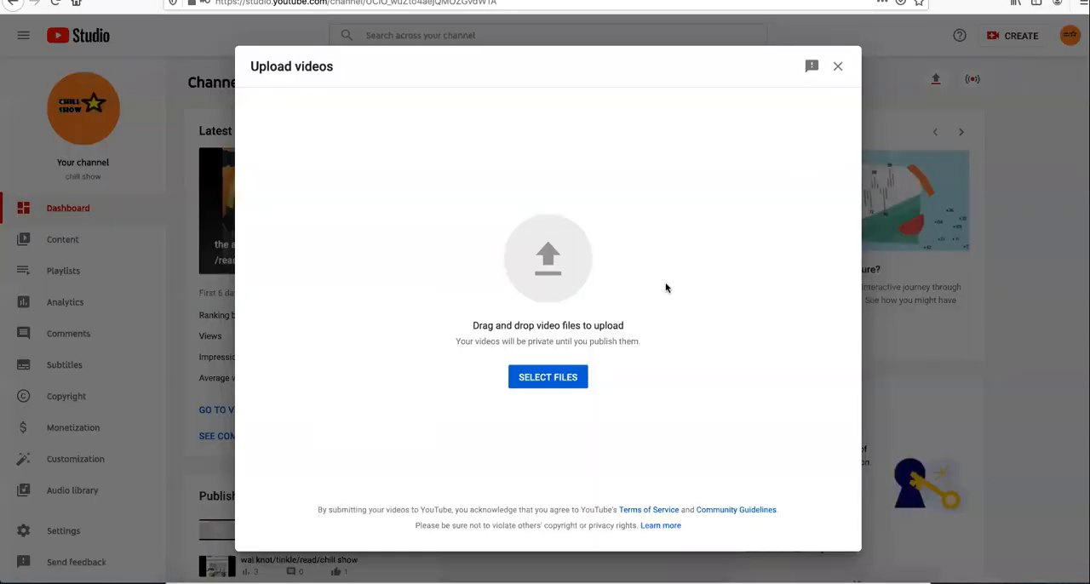
- Upload zoom_0.mp4 from today's recording folder
{"action": "left_click", "coordinate": [548, 377]}
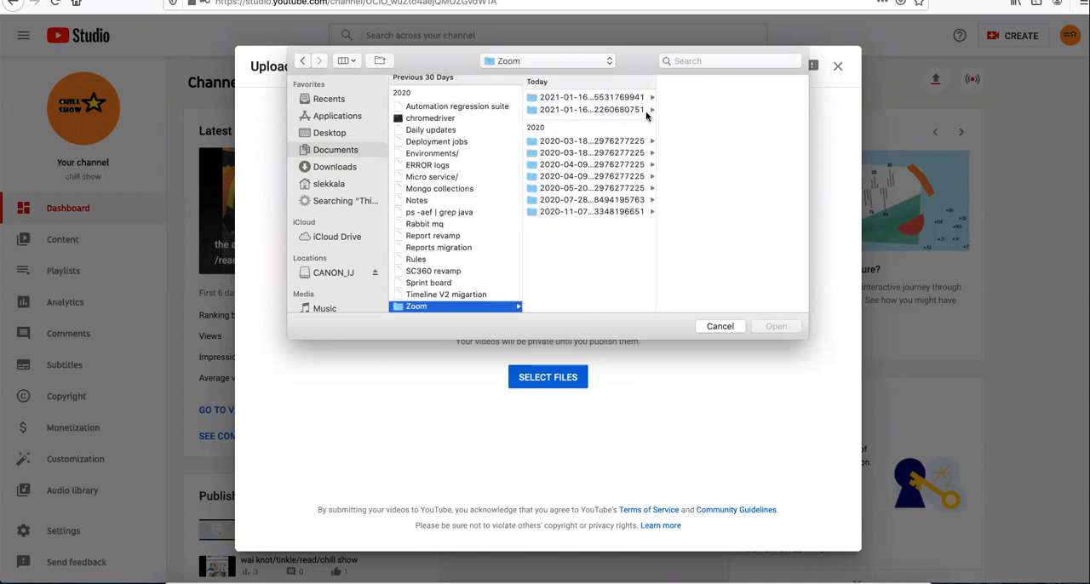
{"action": "left_click", "coordinate": [590, 96]}
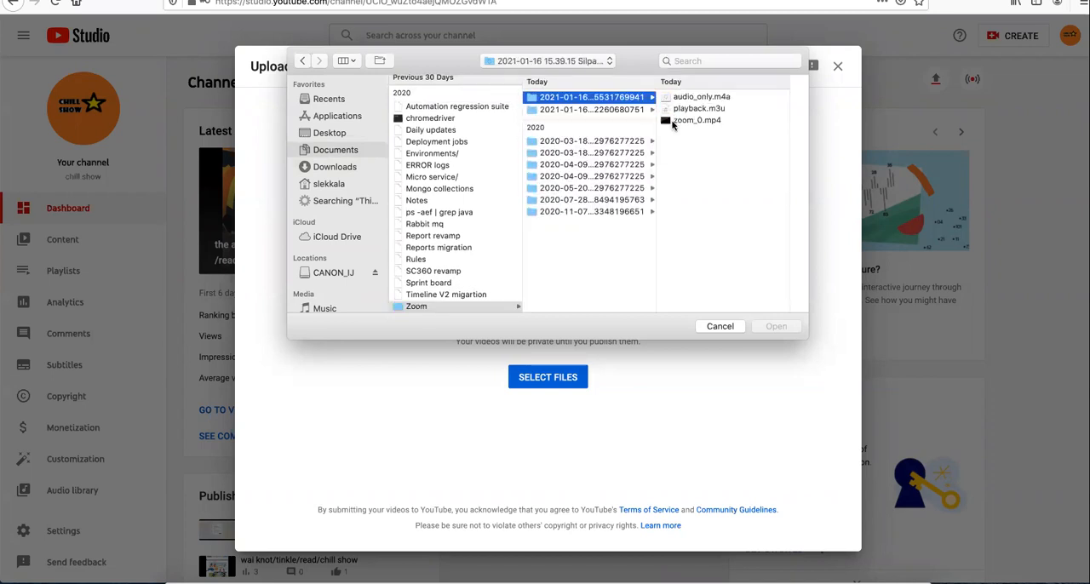
{"action": "left_click", "coordinate": [695, 119]}
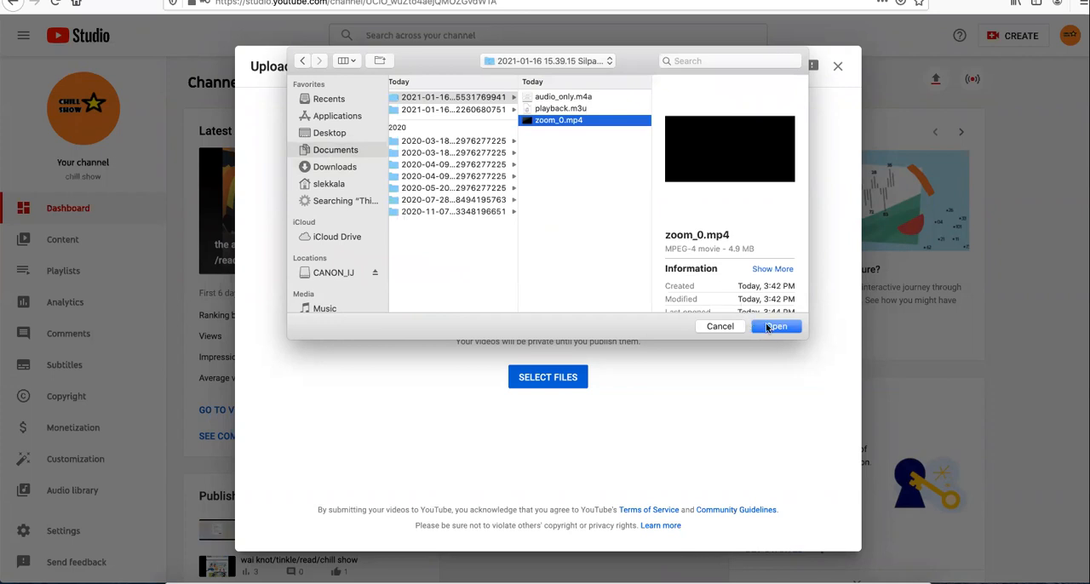
{"action": "left_click", "coordinate": [776, 326]}
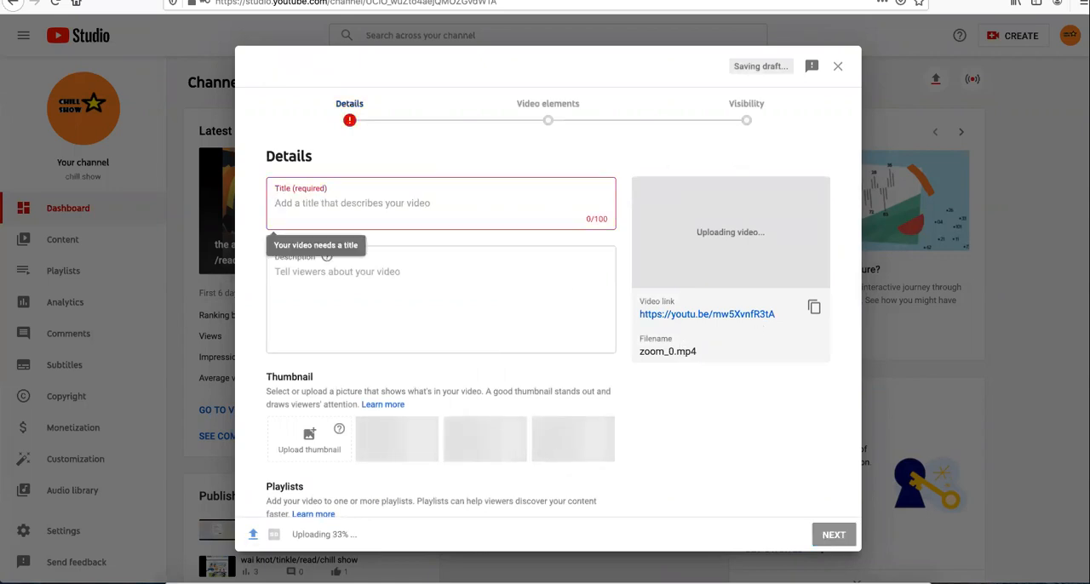
- Enter 'how to create a firefox account' as the video title
{"action": "left_click", "coordinate": [441, 203]}
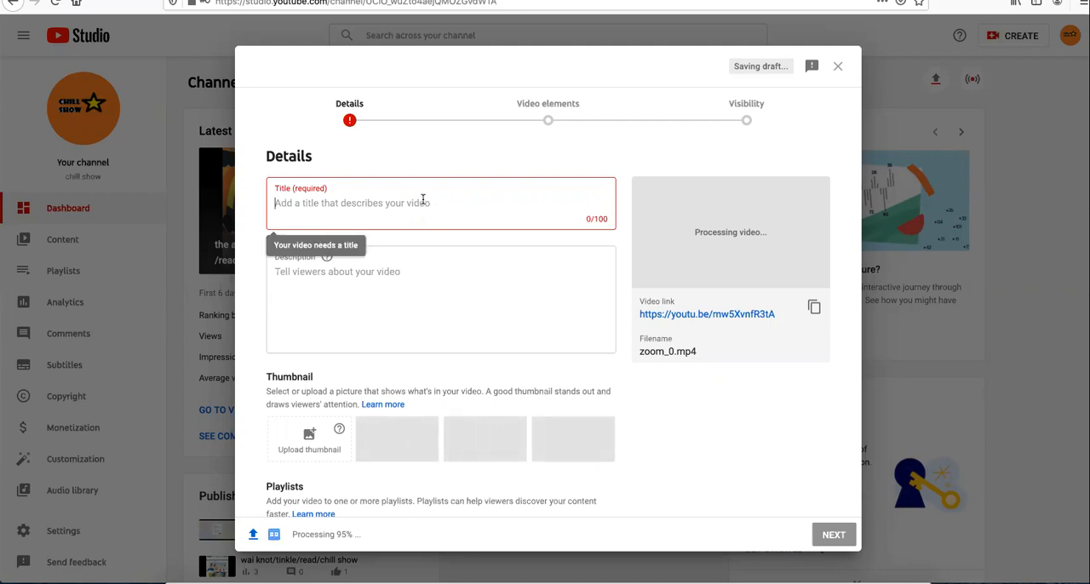
{"action": "type", "text": "how to create"}
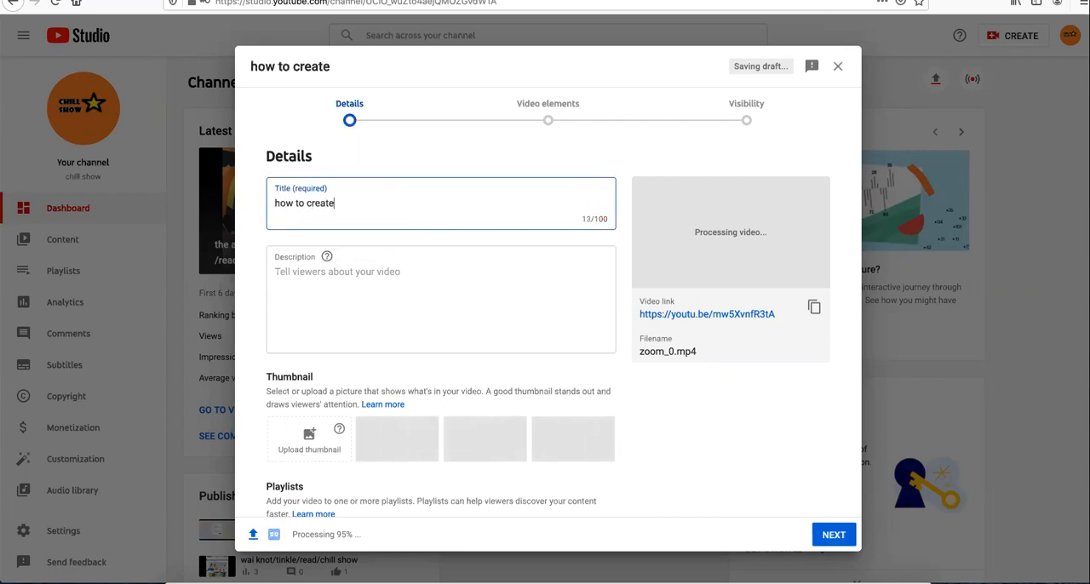
{"action": "type", "text": "a fir"}
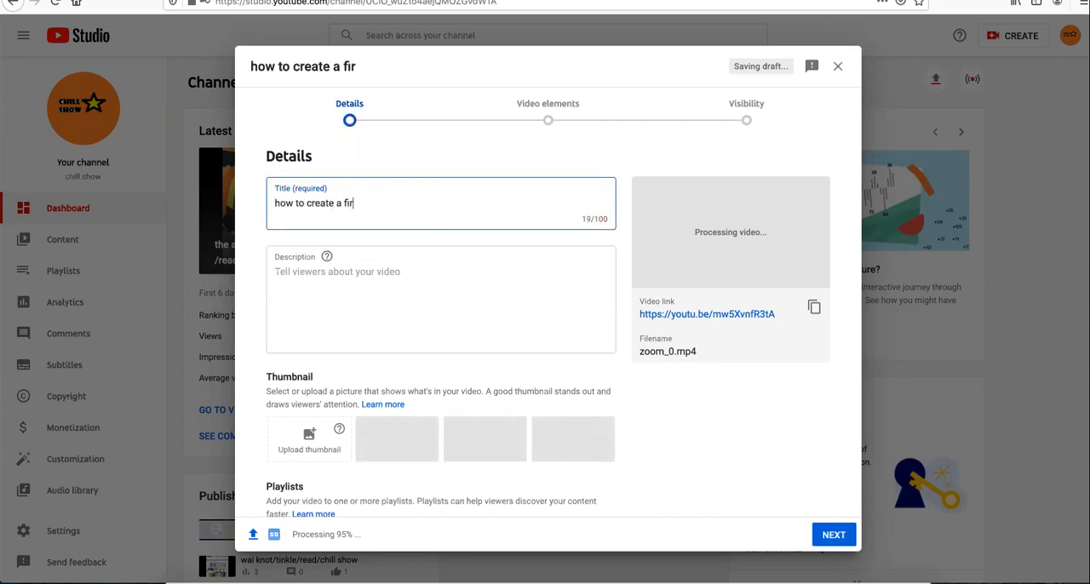
{"action": "type", "text": "efox a"}
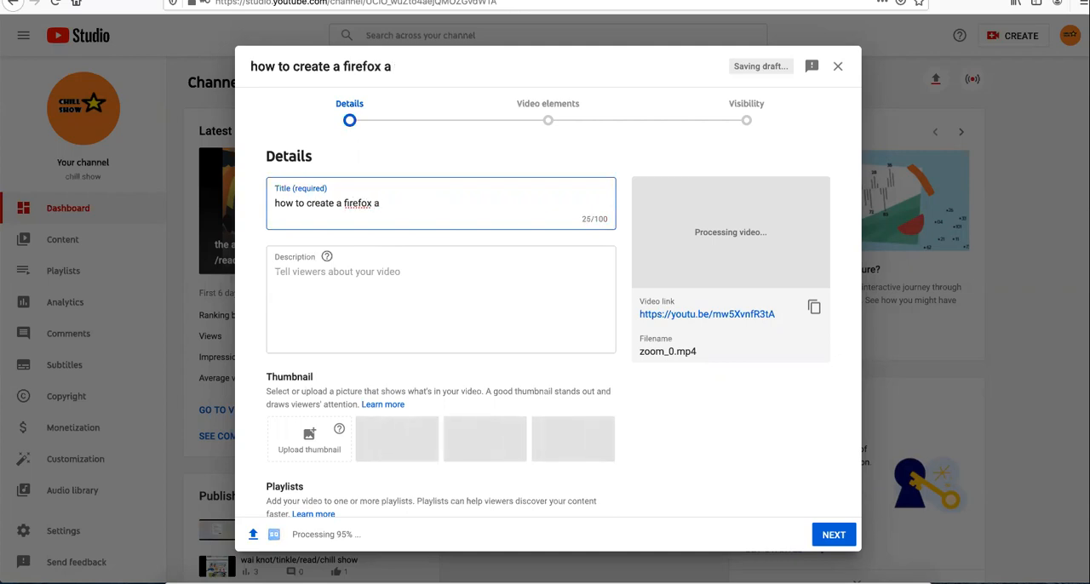
{"action": "type", "text": "ccount"}
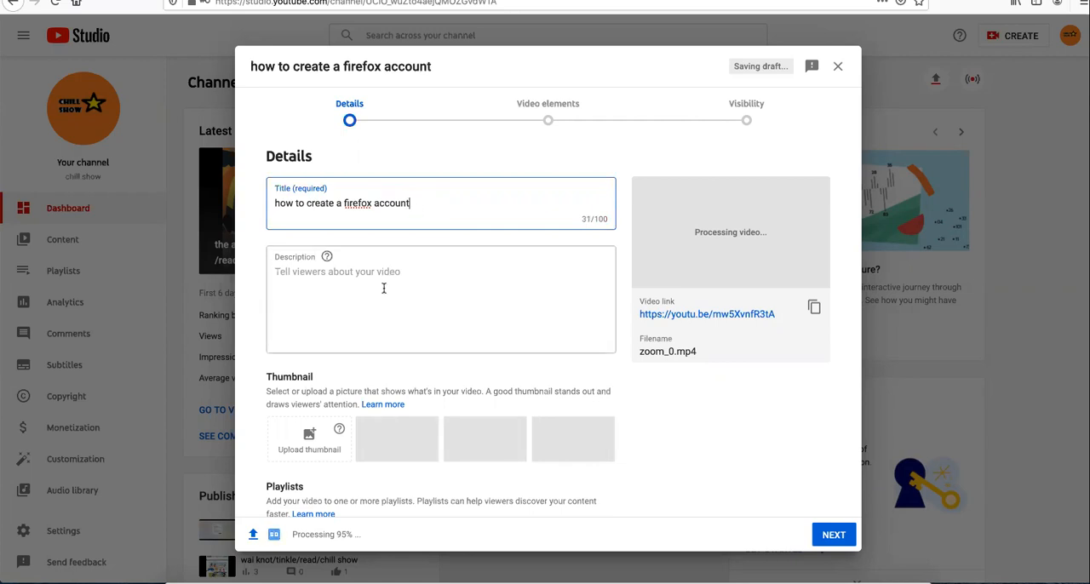
{"action": "scroll", "scroll_direction": "down", "scroll_amount": 3}
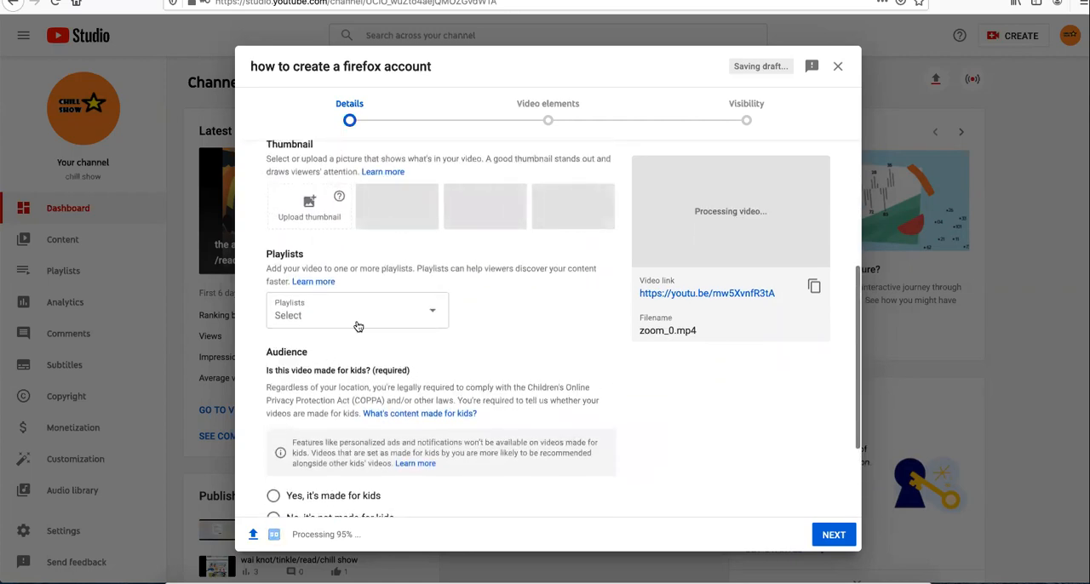
- Set the audience to 'Yes, it's made for kids' and continue to Video elements
{"action": "scroll", "scroll_direction": "down", "scroll_amount": 3}
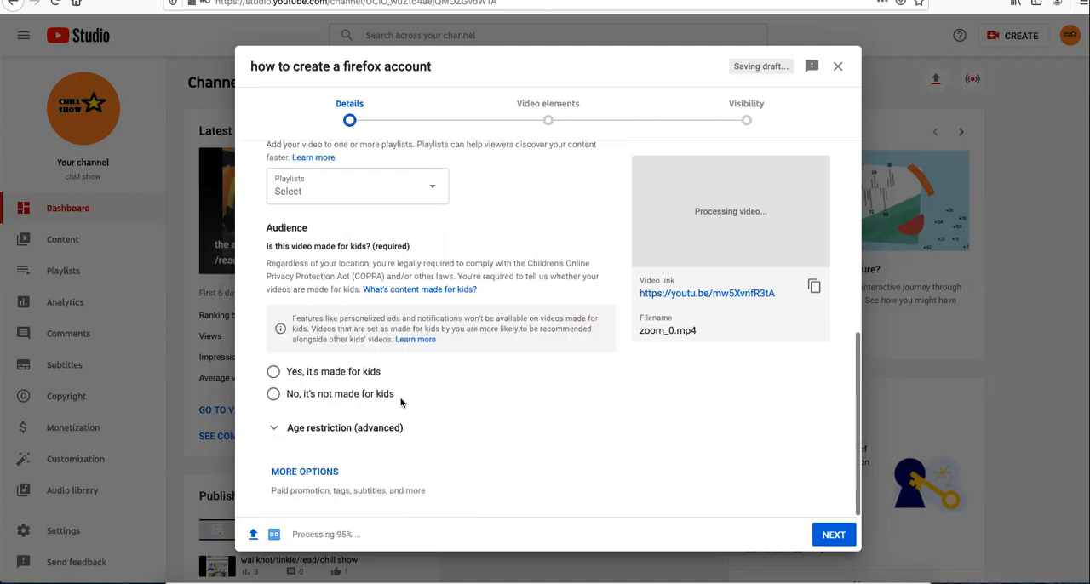
{"action": "left_click", "coordinate": [273, 371]}
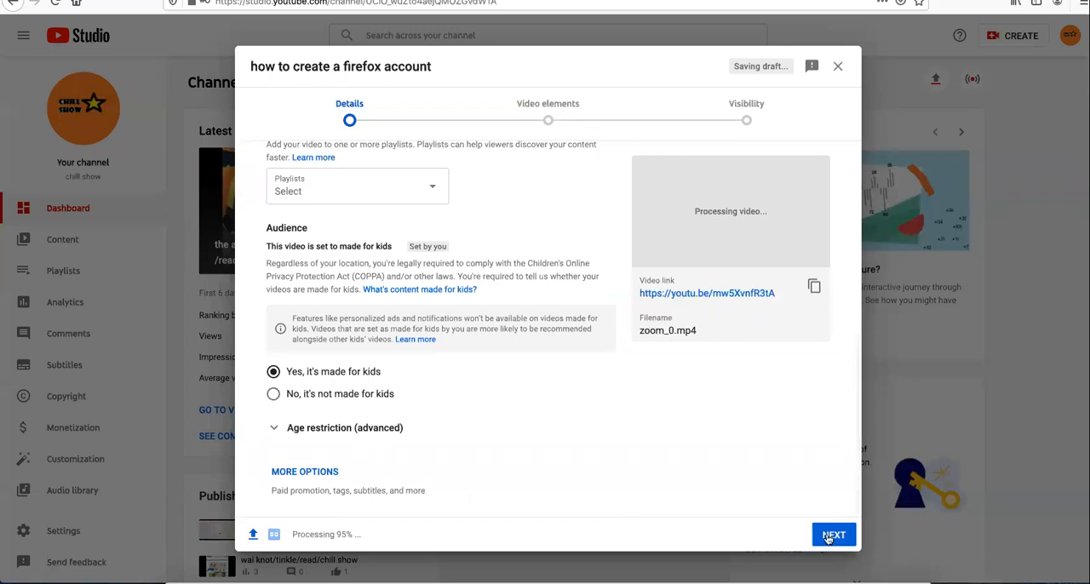
{"action": "left_click", "coordinate": [833, 534]}
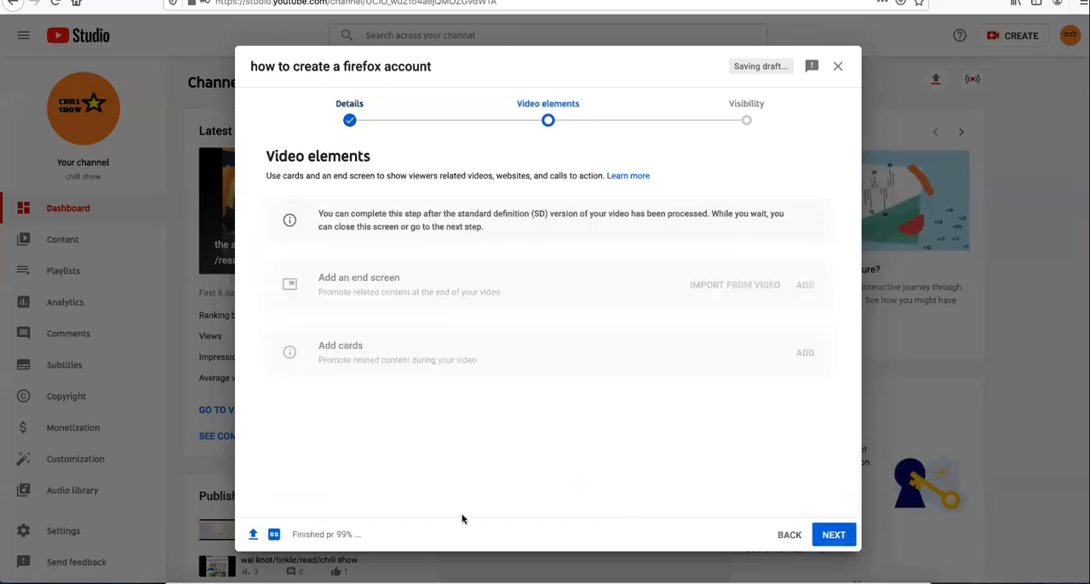
{"action": "left_click", "coordinate": [349, 103]}
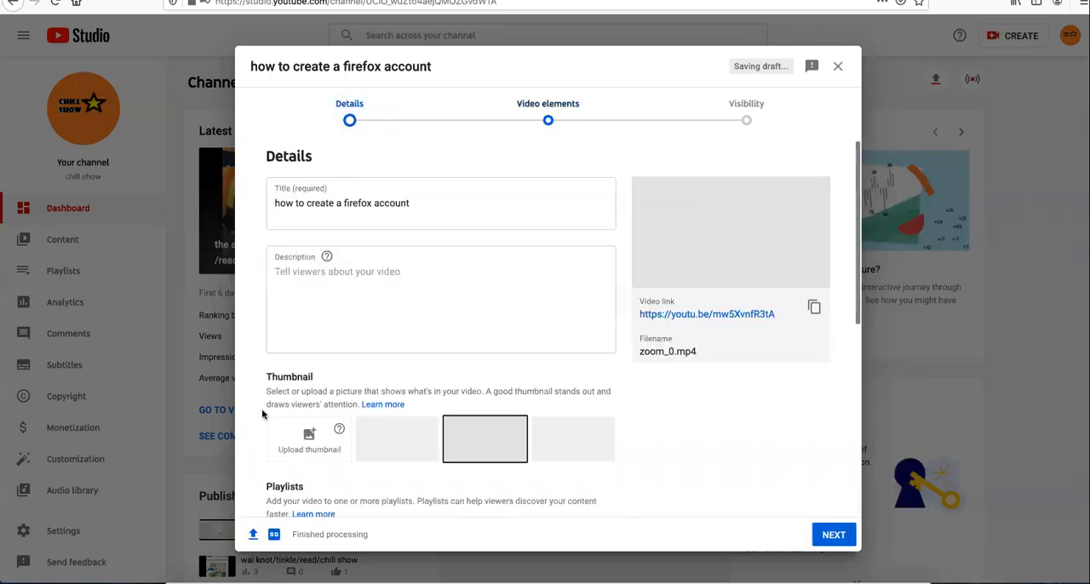
{"action": "scroll", "scroll_direction": "down", "scroll_amount": 3}
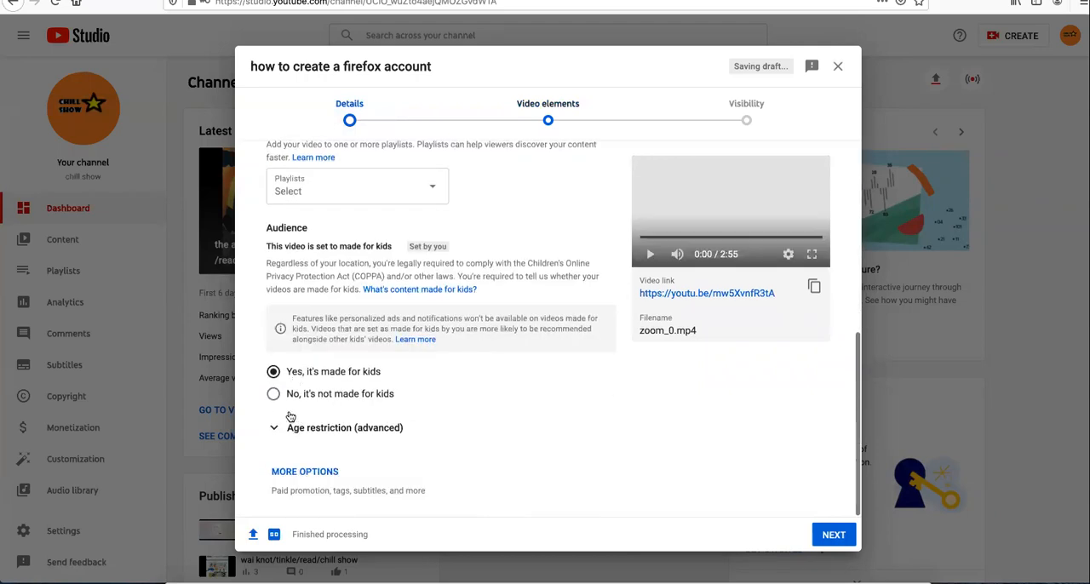
{"action": "left_click", "coordinate": [273, 393]}
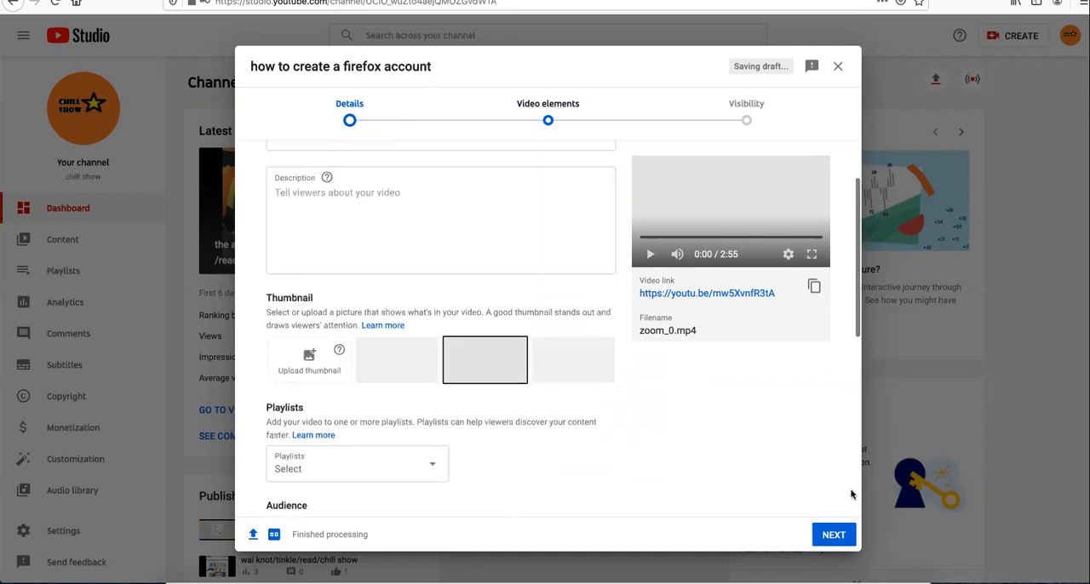
{"action": "left_click", "coordinate": [833, 534]}
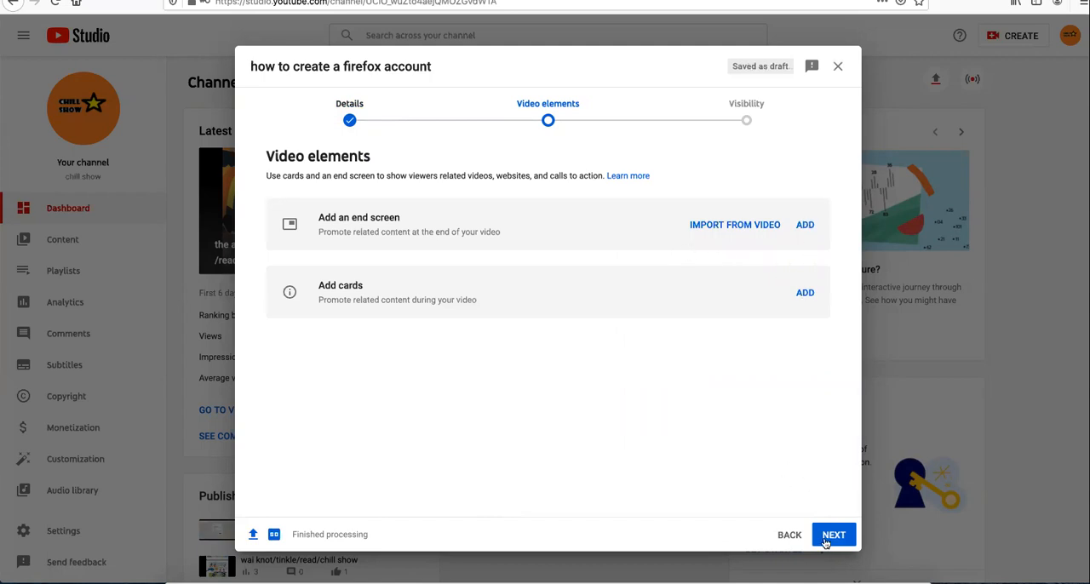
- Publish the video with Public visibility and close the confirmation
{"action": "left_click", "coordinate": [833, 535]}
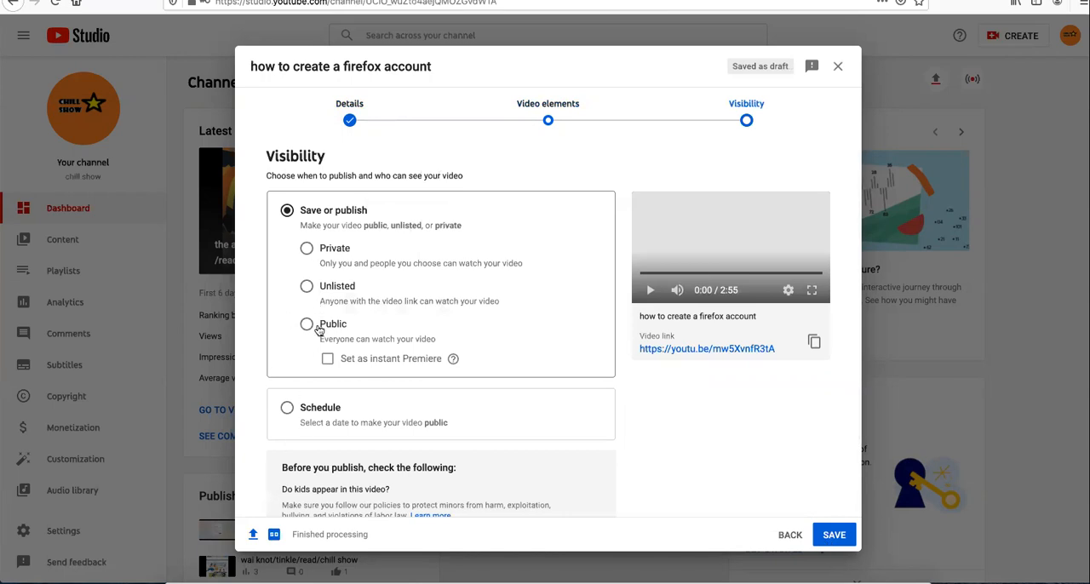
{"action": "left_click", "coordinate": [307, 324]}
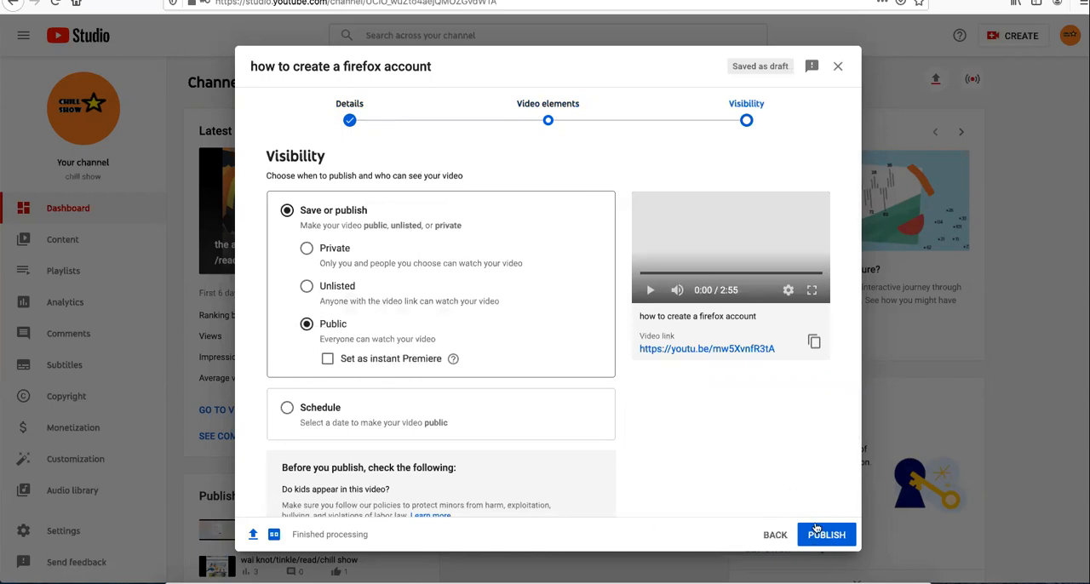
{"action": "left_click", "coordinate": [825, 534]}
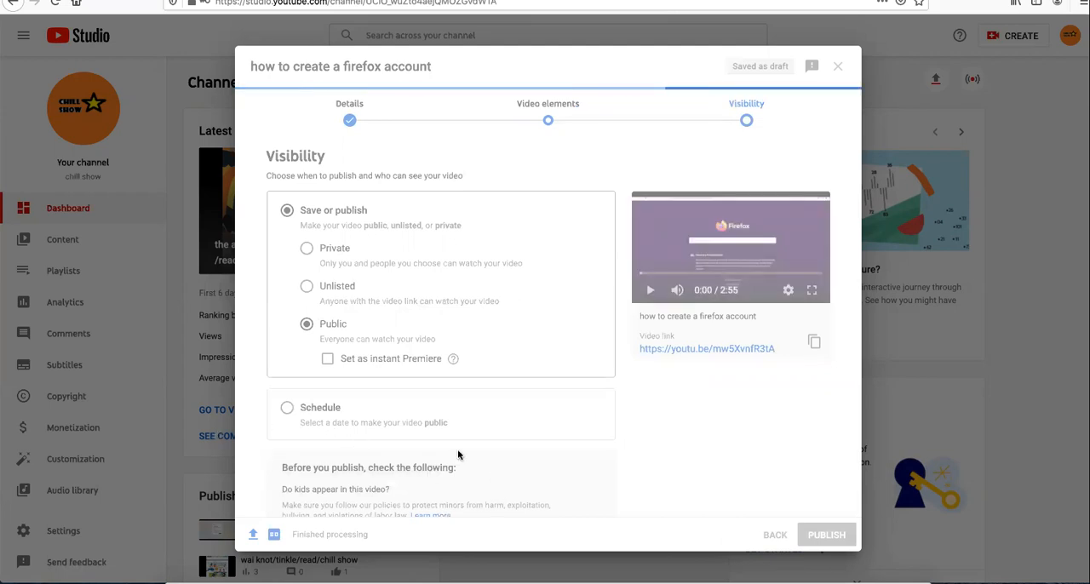
{"action": "left_click", "coordinate": [826, 534]}
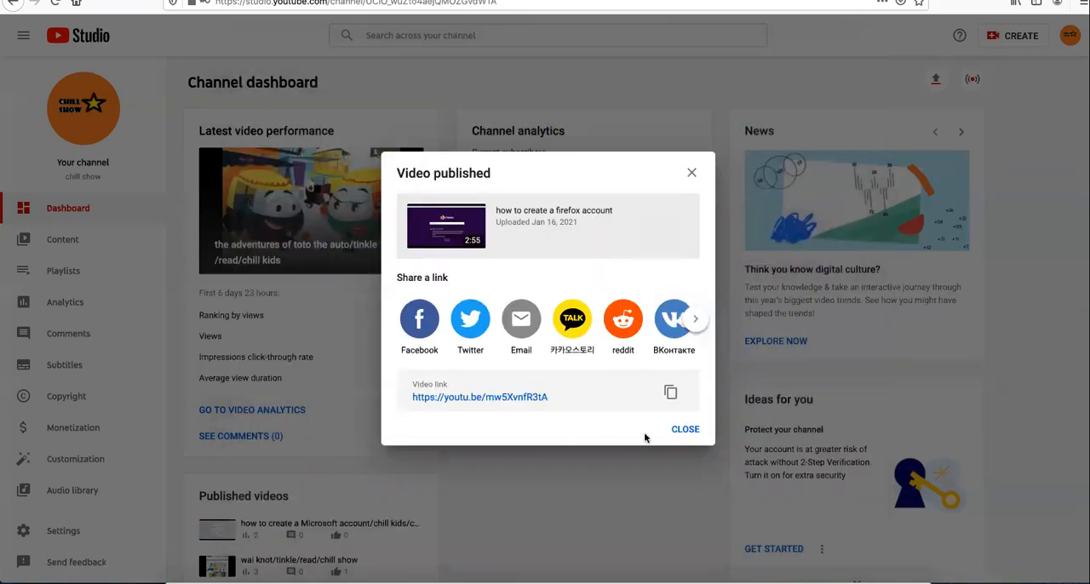
{"action": "left_click", "coordinate": [685, 429]}
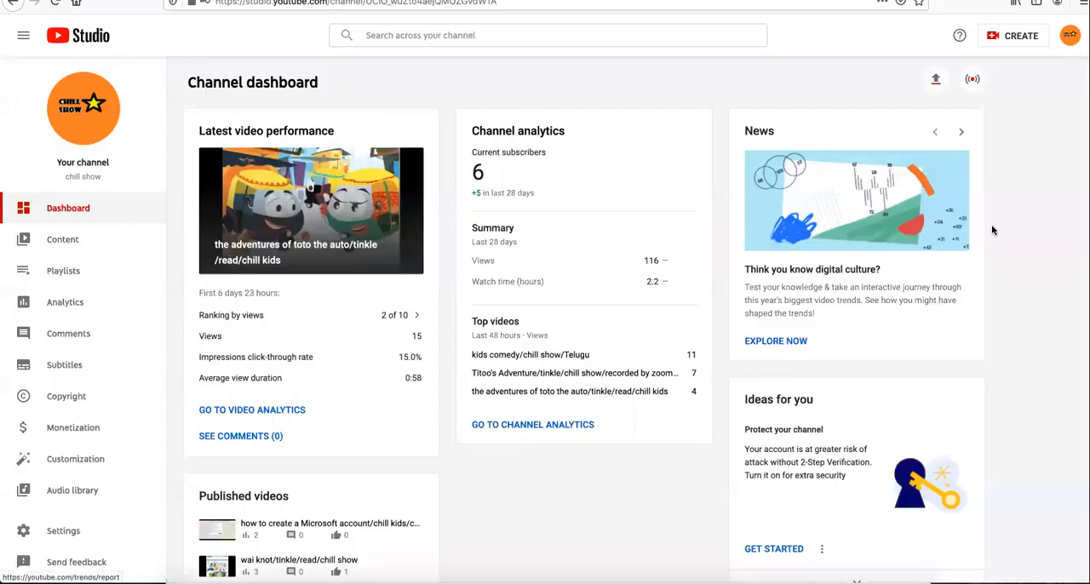